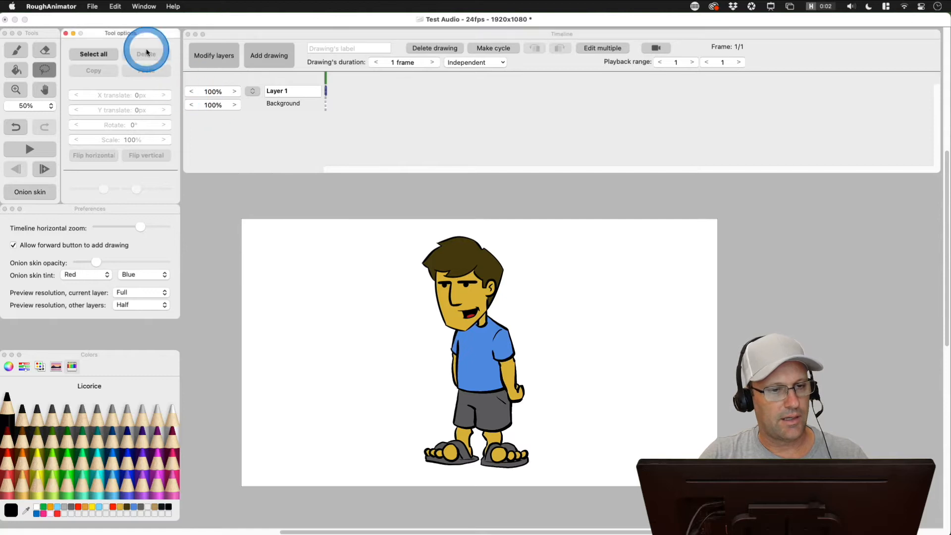
Start Import audio from the File menu so the file chooser shows Test Audio.m4a.
left_click(92, 6)
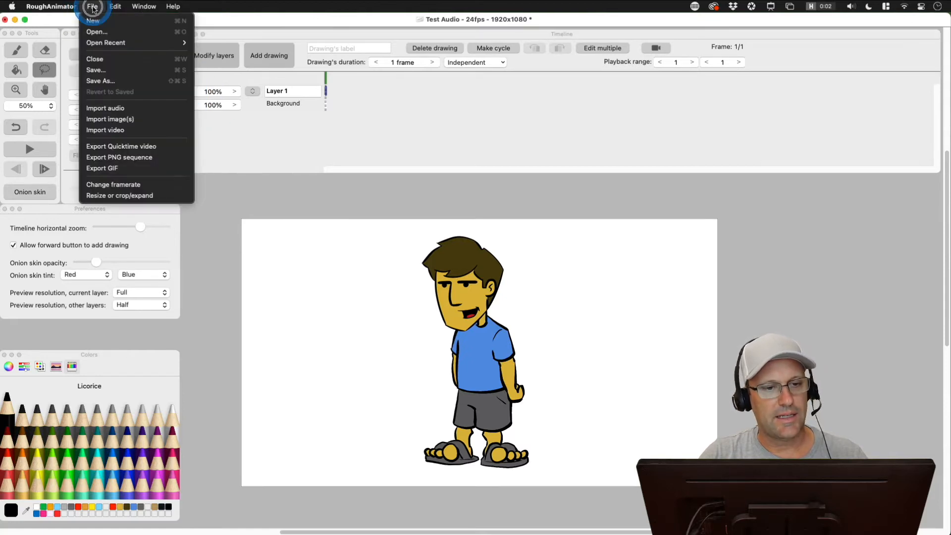
mouse_move(105, 108)
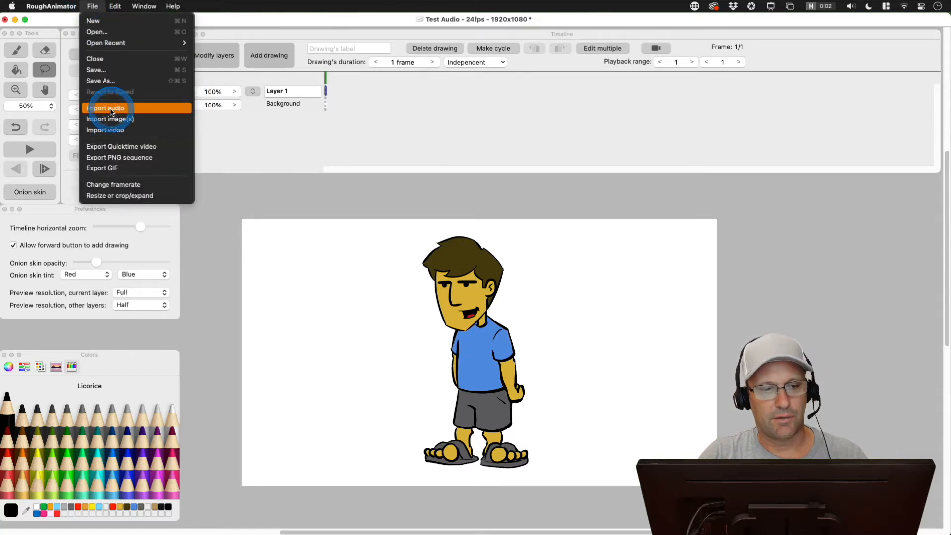
left_click(106, 108)
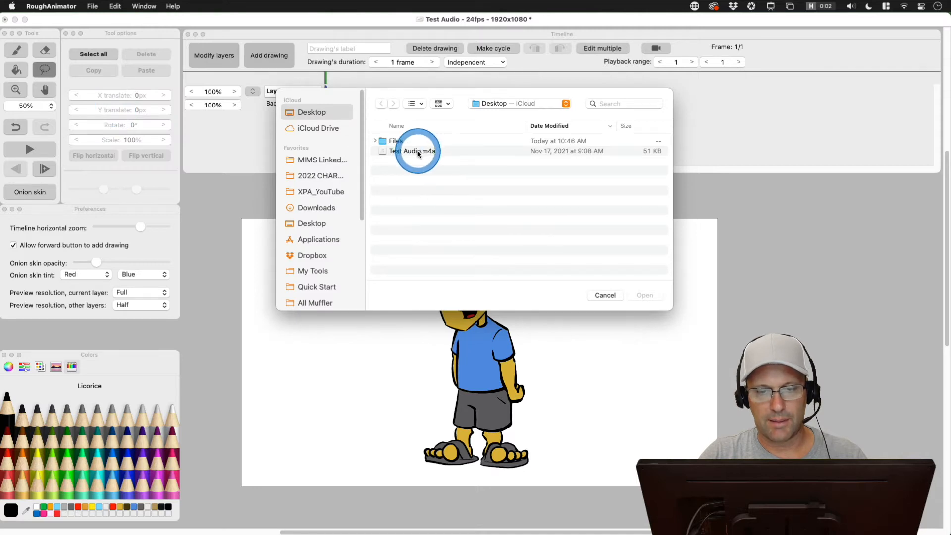
Import Test Audio.m4a, trim its start, slide the clip to frame 1 and go to frame 49.
left_click(645, 295)
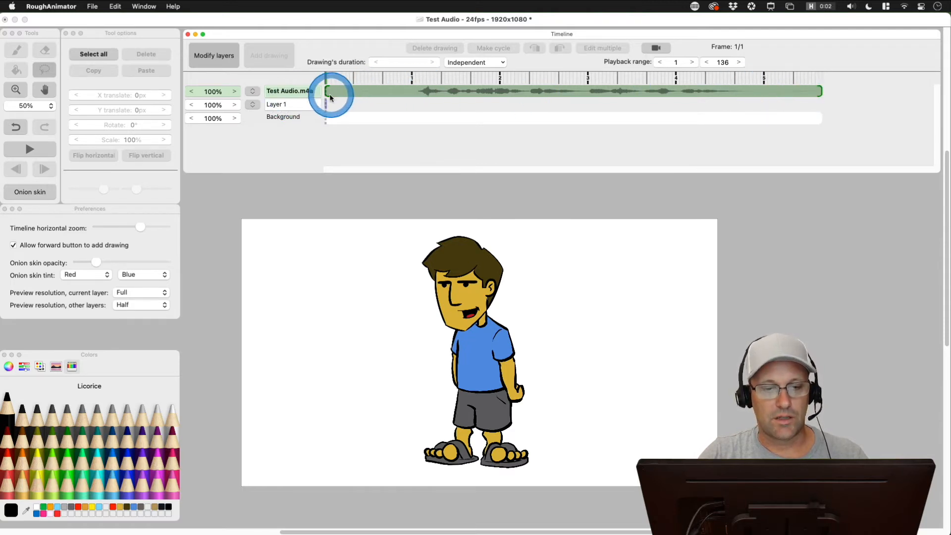
left_click_drag(331, 91, 403, 91)
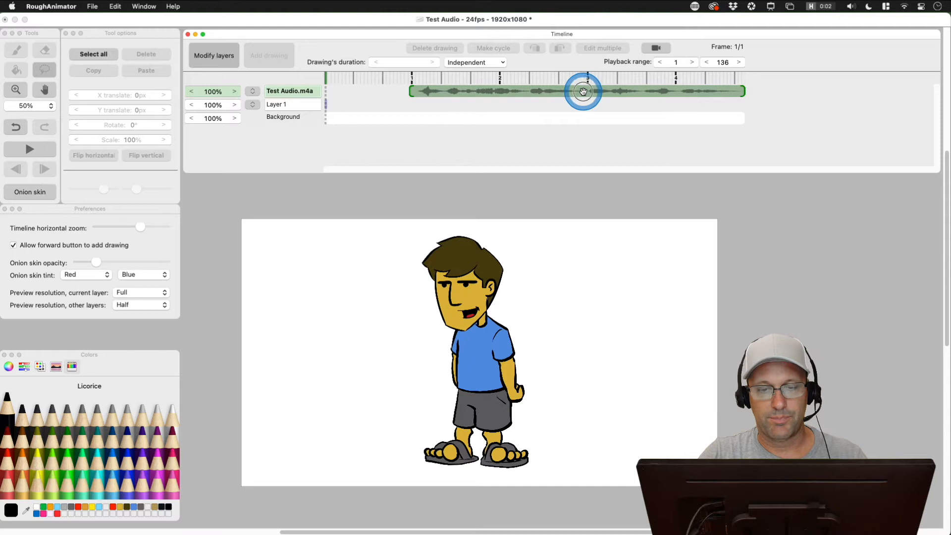
left_click_drag(582, 91, 499, 95)
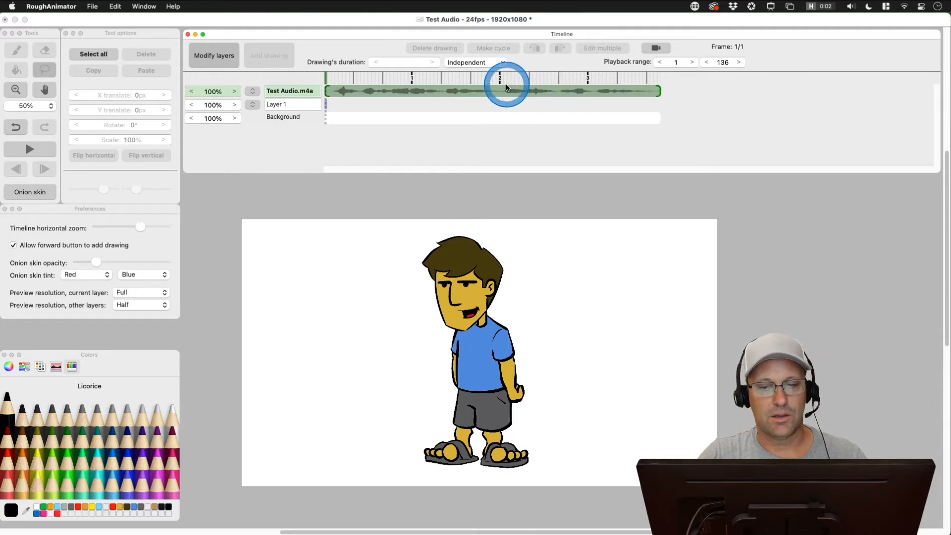
left_click(501, 78)
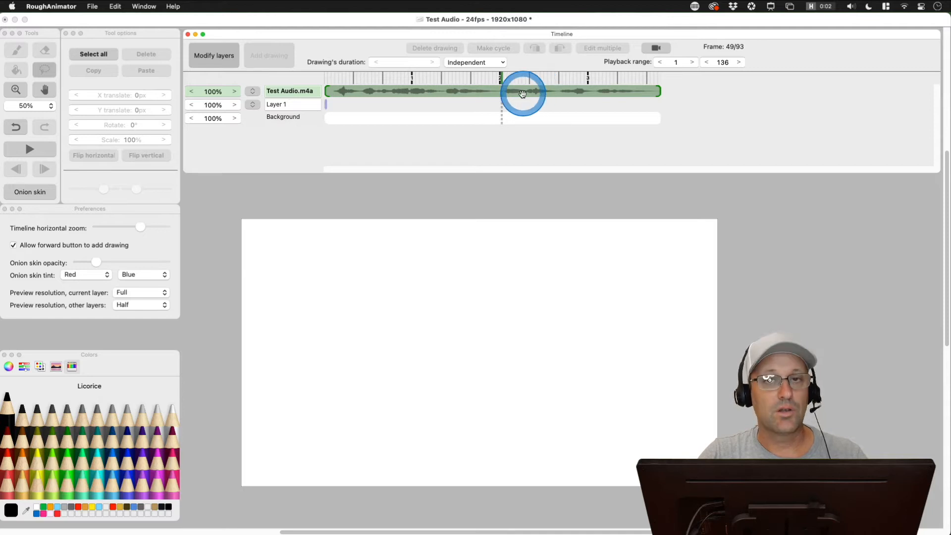
Split the audio into two layers at frame 49 via Modify layers and reposition the second clip.
left_click(214, 55)
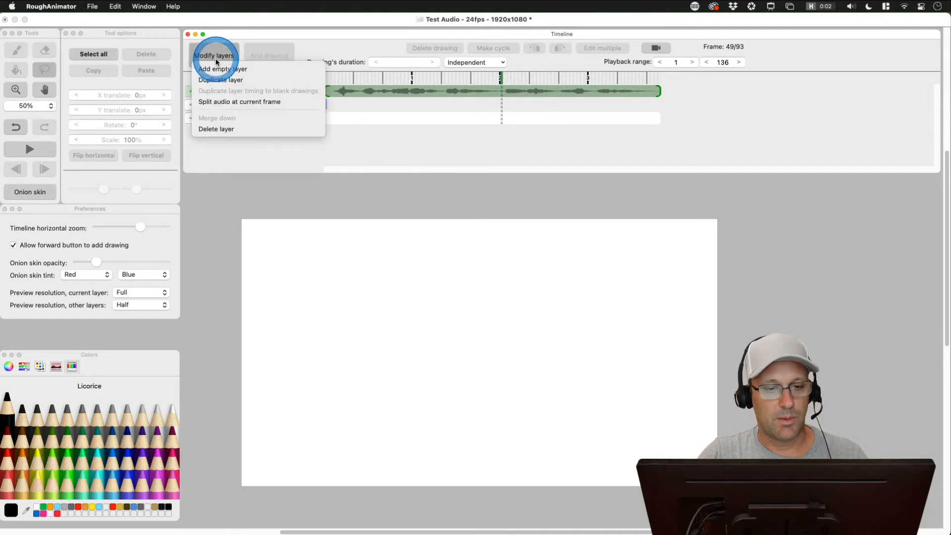
mouse_move(221, 79)
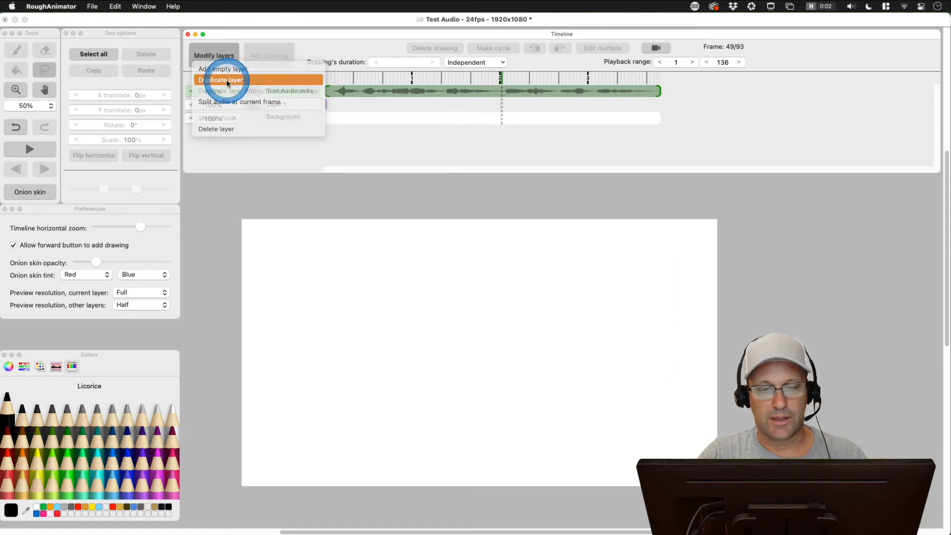
left_click(220, 79)
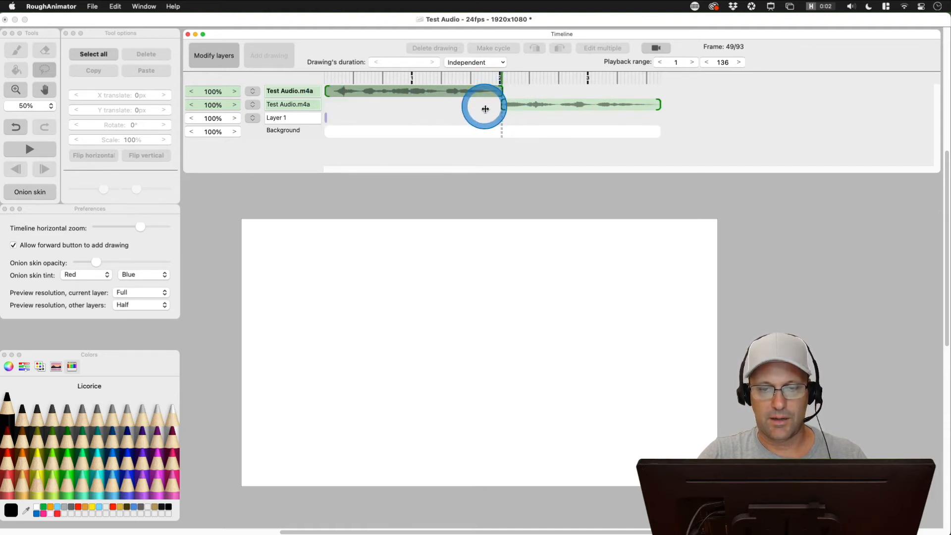
left_click_drag(486, 109, 592, 100)
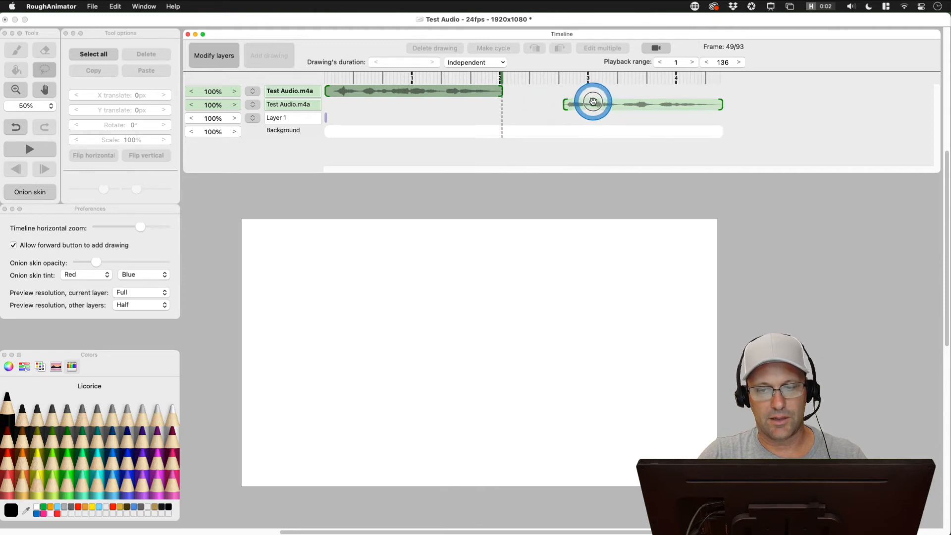
left_click_drag(592, 100, 612, 102)
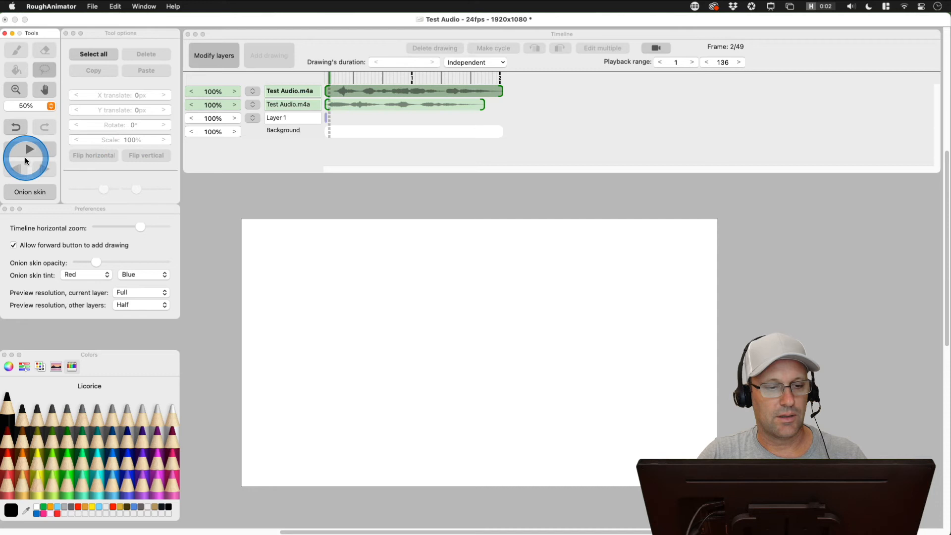
Play and stop a preview, then slide the upper Test Audio.m4a clip later on the timeline.
left_click(26, 149)
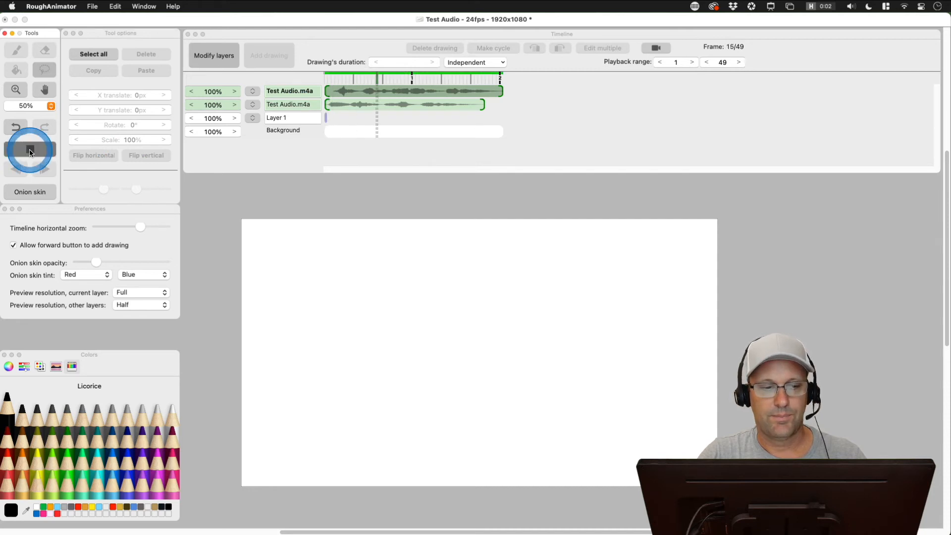
left_click(30, 151)
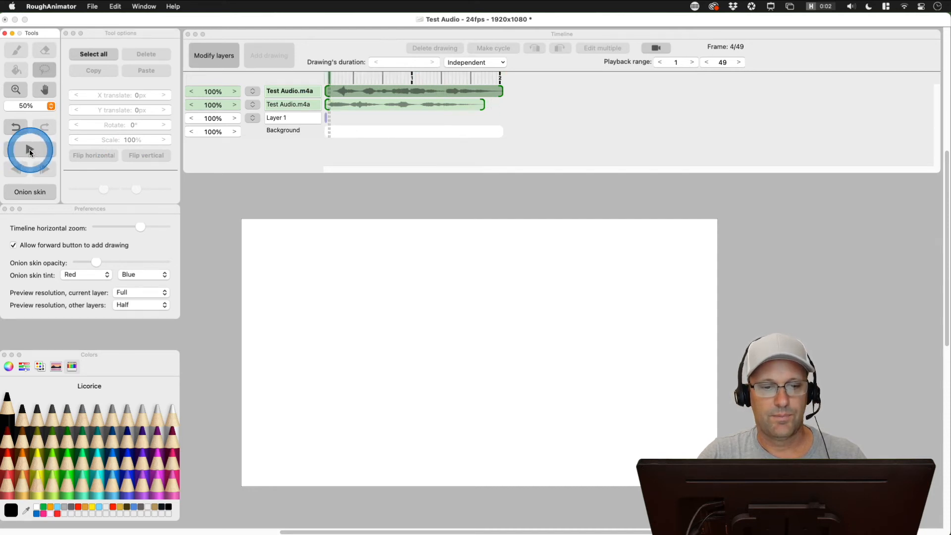
left_click_drag(412, 91, 583, 91)
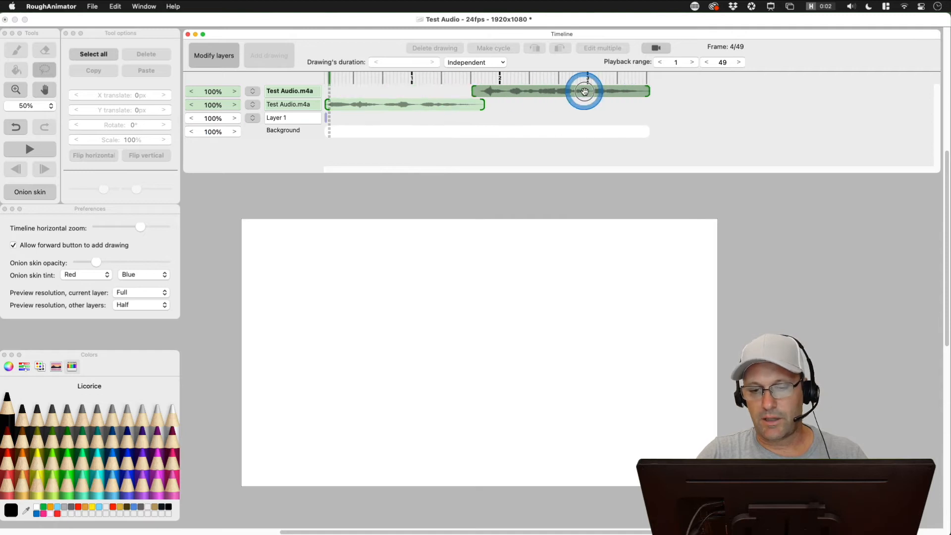
left_click_drag(584, 91, 602, 96)
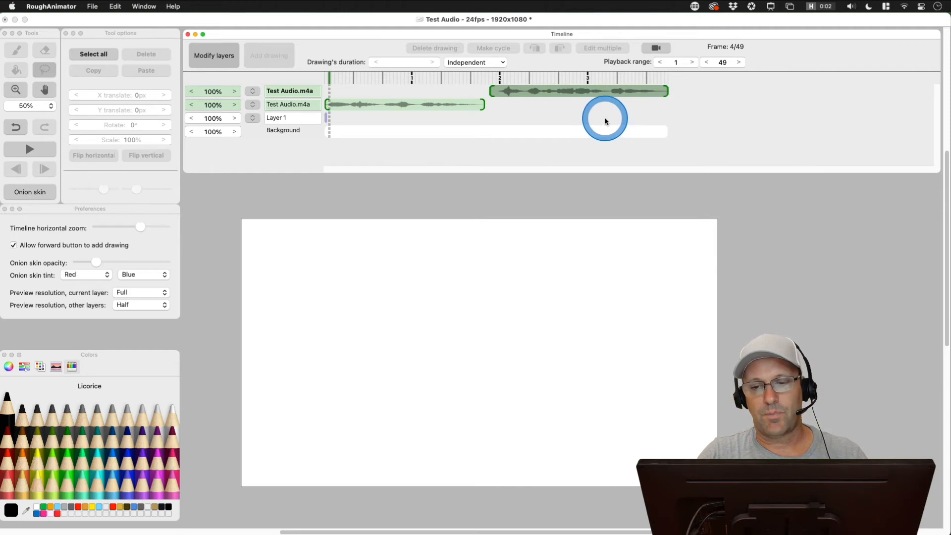
mouse_move(575, 116)
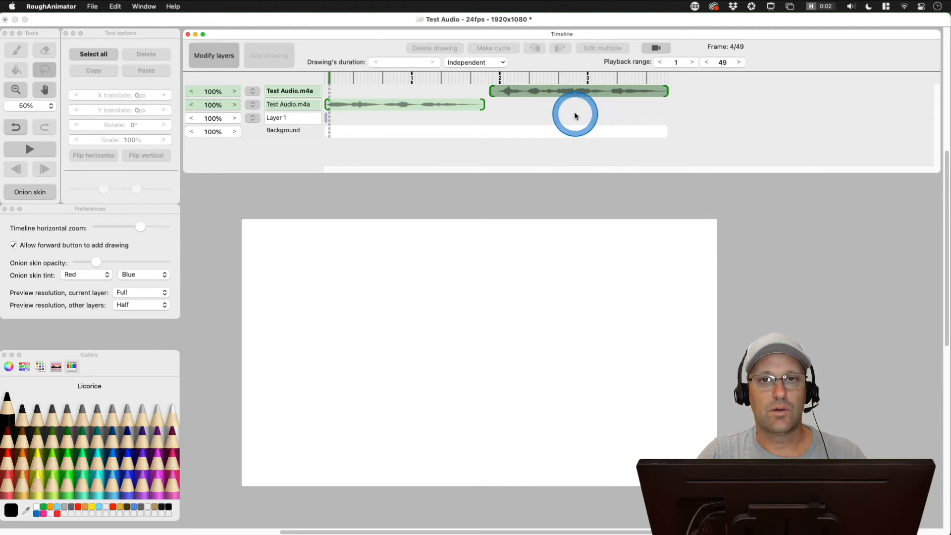
mouse_move(518, 117)
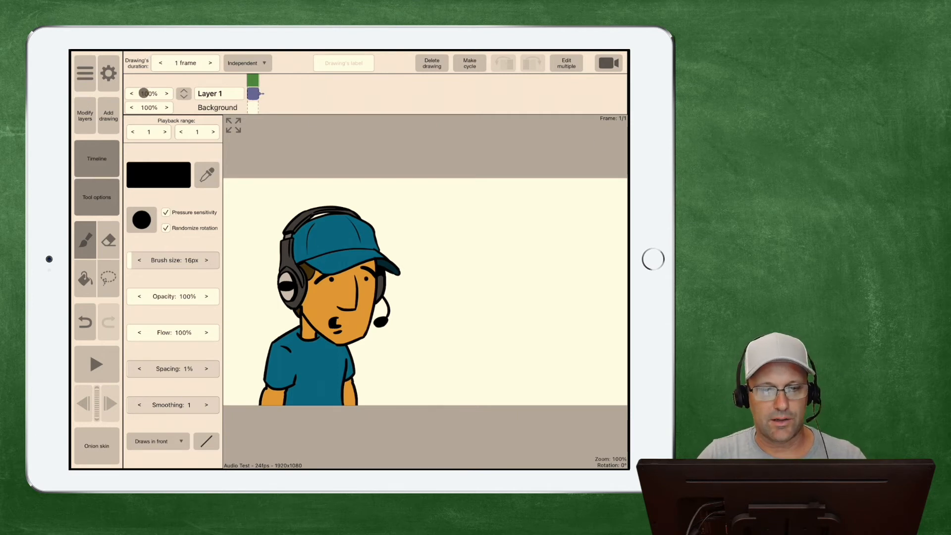
On the iPad, import audio by browsing files and choosing Test Audio from Transfers.
left_click(85, 72)
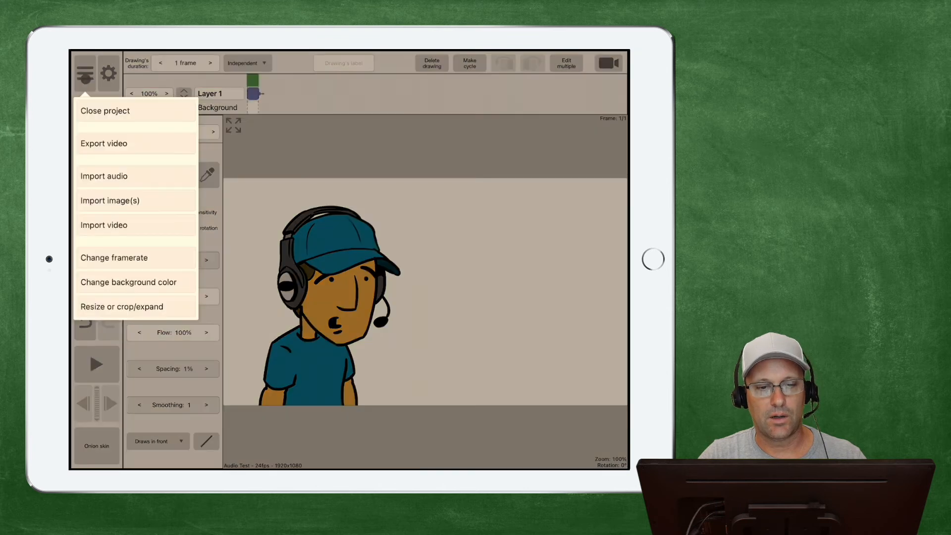
left_click(103, 176)
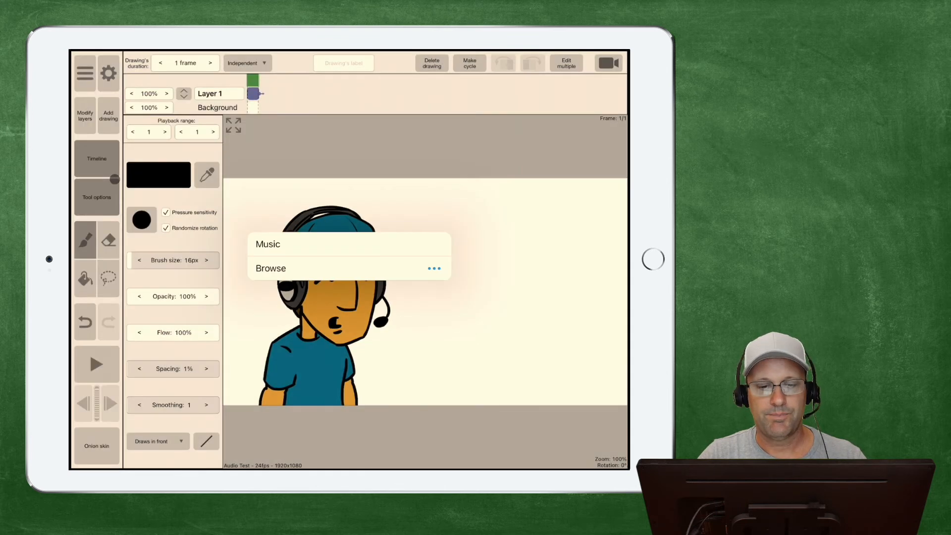
left_click(271, 269)
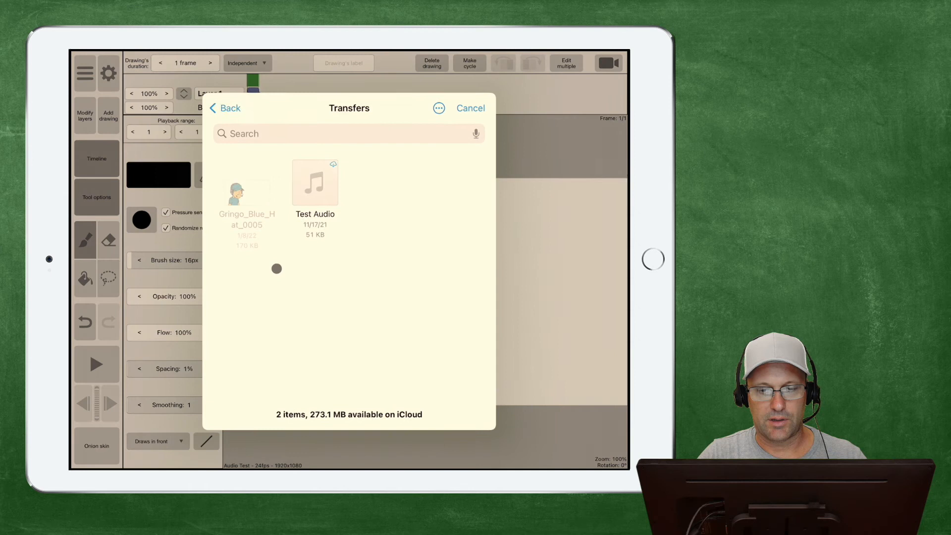
left_click(315, 181)
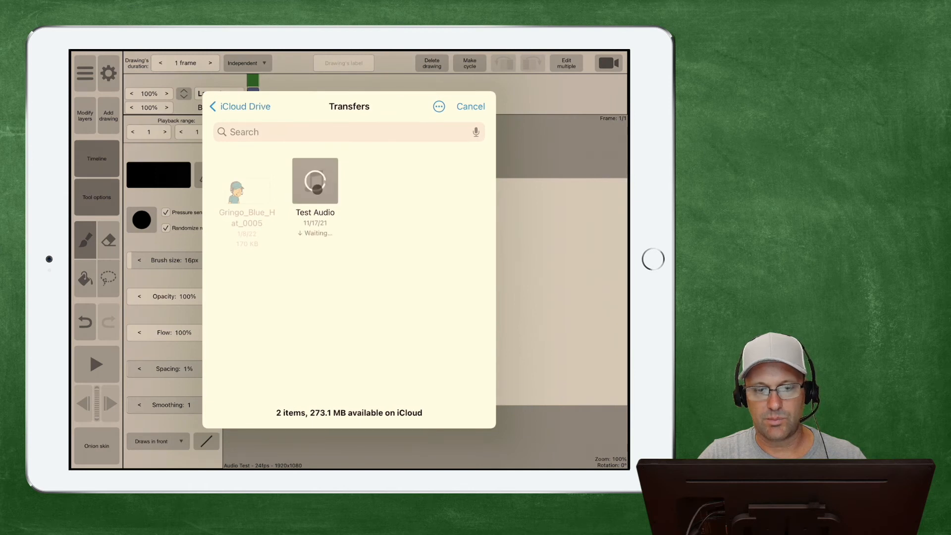
left_click(315, 180)
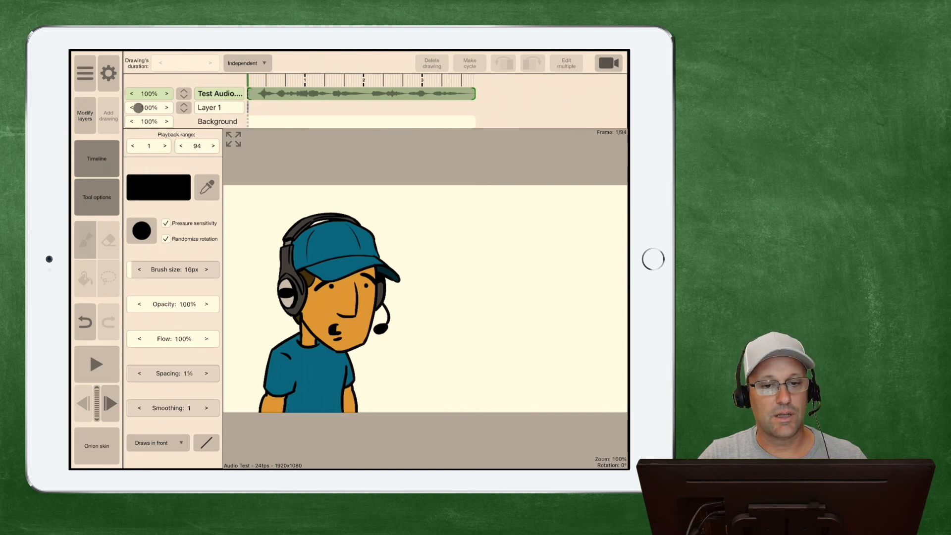
Duplicate the Test Audio layer via Modify layers and nudge the upper clip later.
left_click(85, 115)
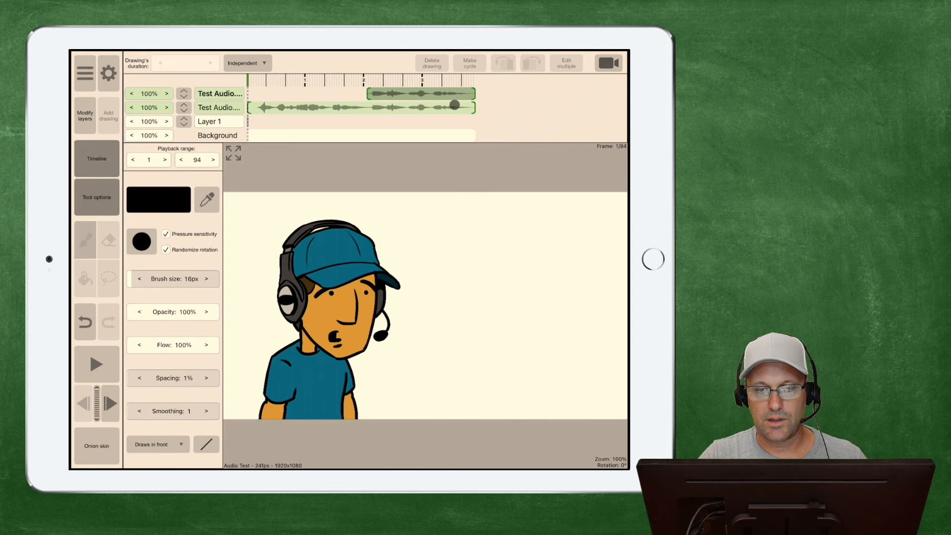
left_click_drag(452, 104, 470, 108)
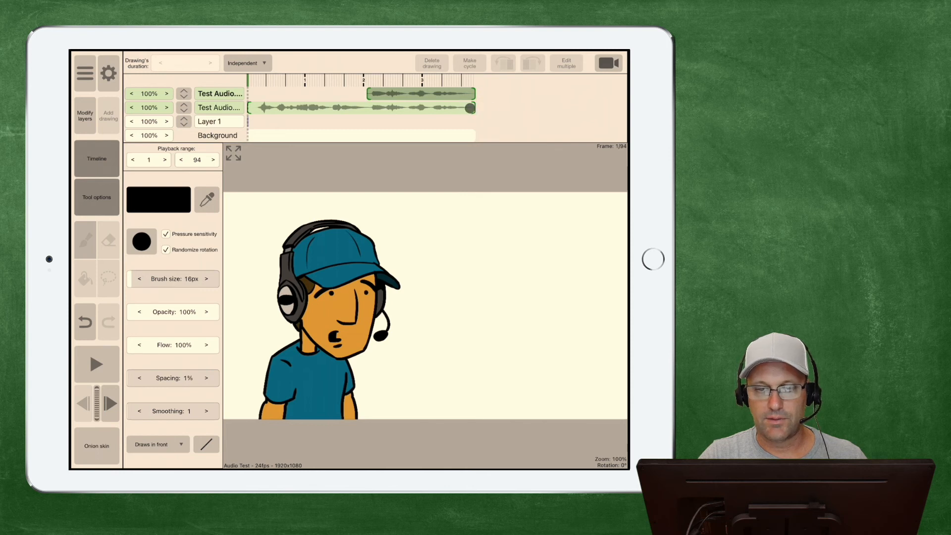